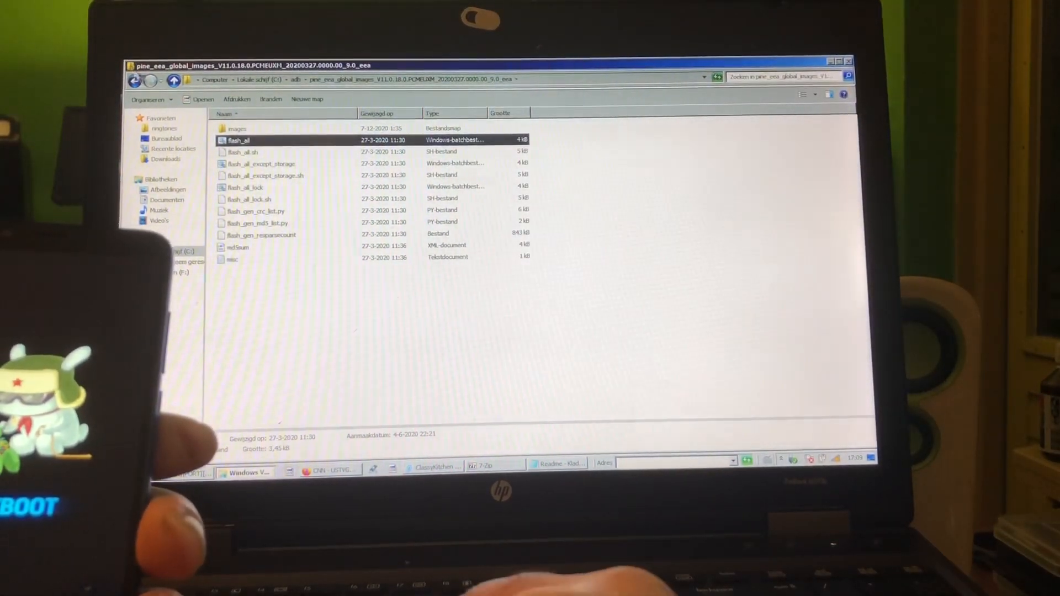
Step: Go up from the global images folder to C:\adb via the address bar
click(173, 79)
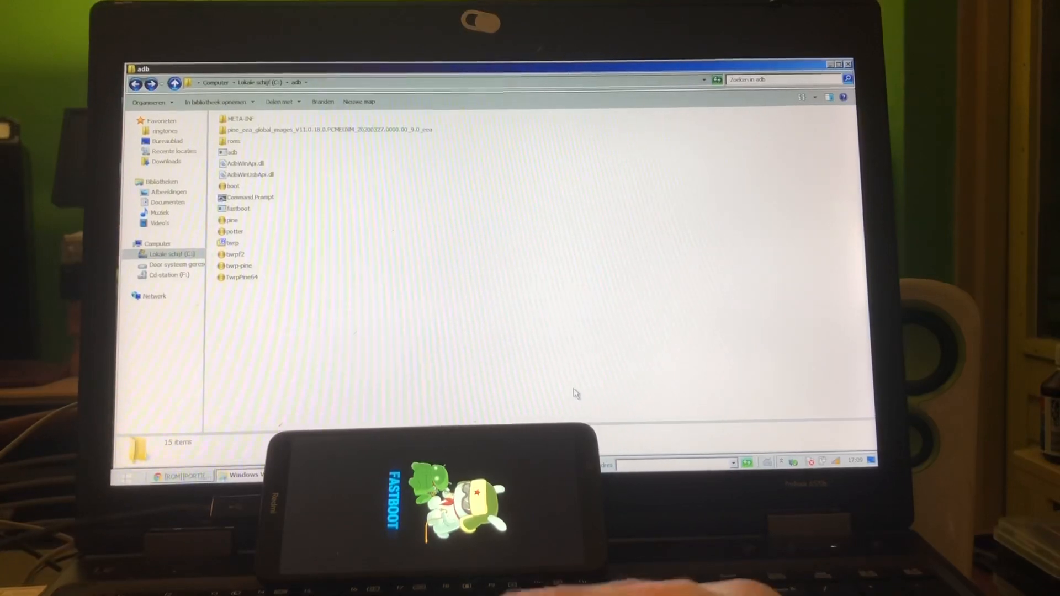
Step: Open a command window in C:\adb using 'Opdrachtvenster hier openen'
right_click(575, 394)
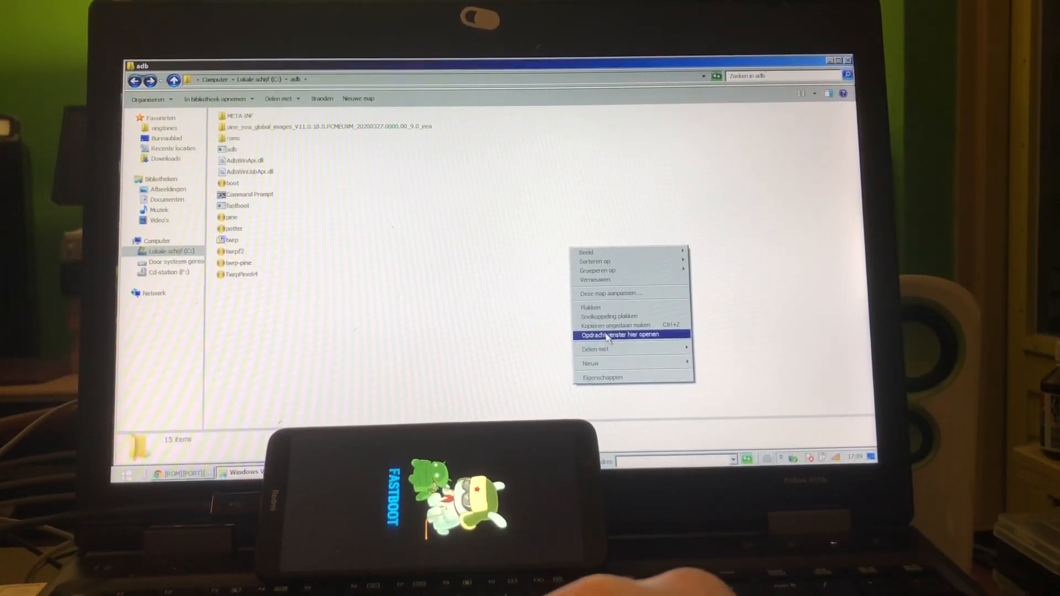
click(620, 335)
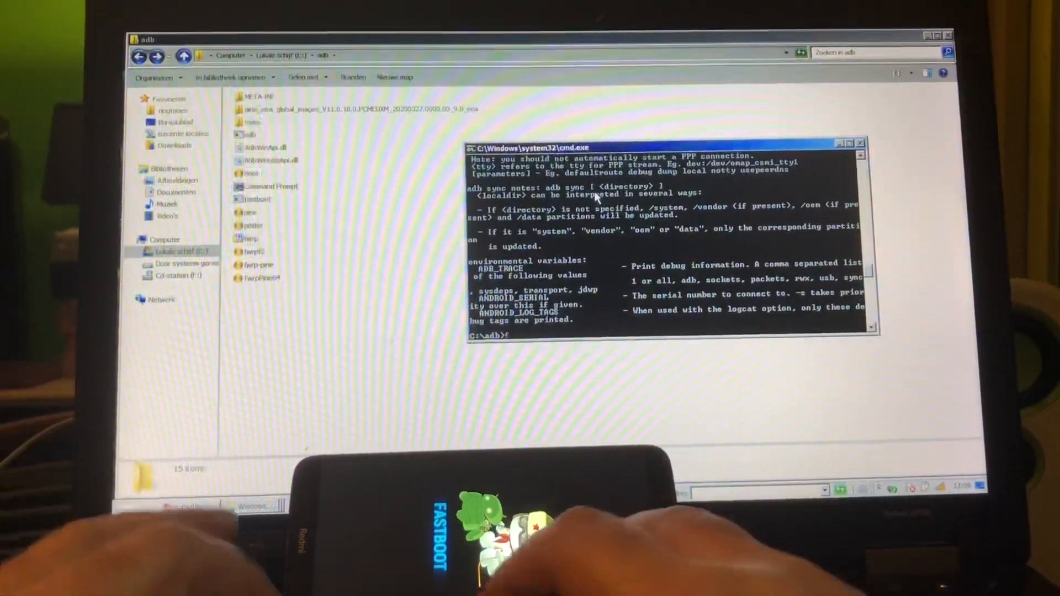
Step: Run 'fastboot devices' to confirm the phone is listed in fastboot mode
text(fast)
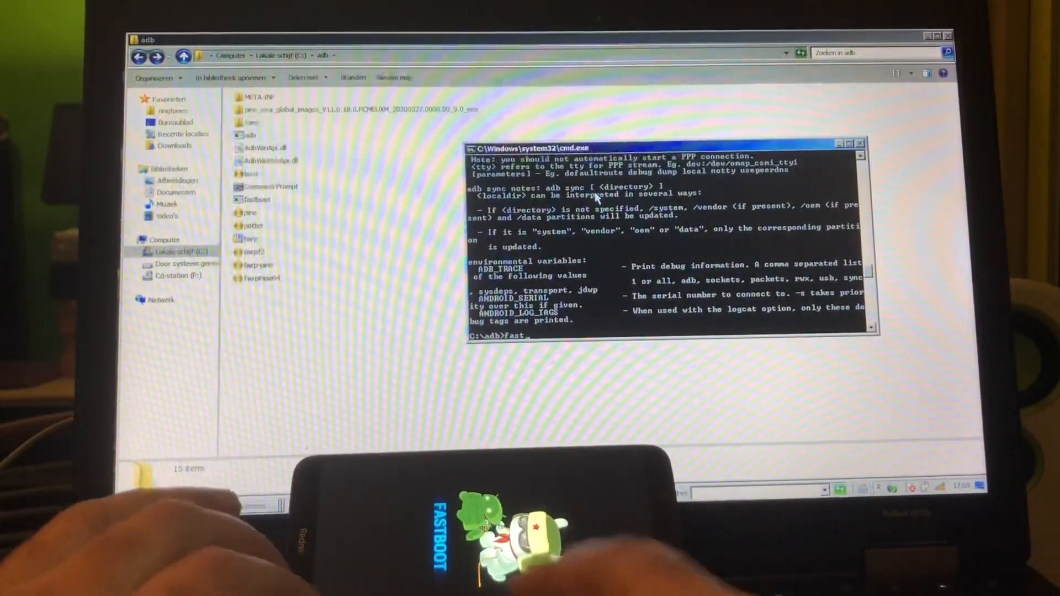
text(fastboot devices)
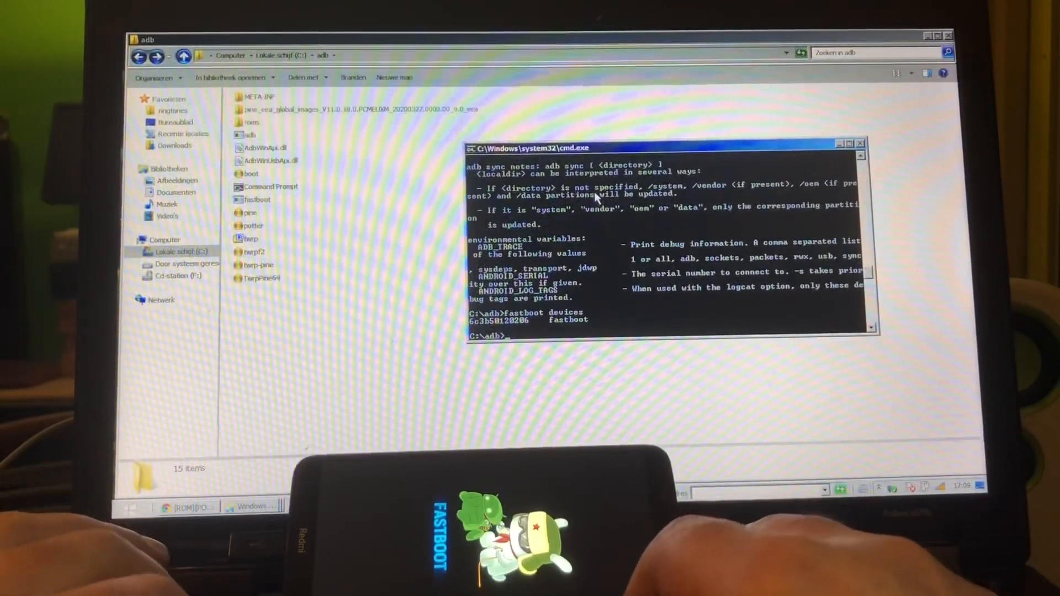
text(fastboot)
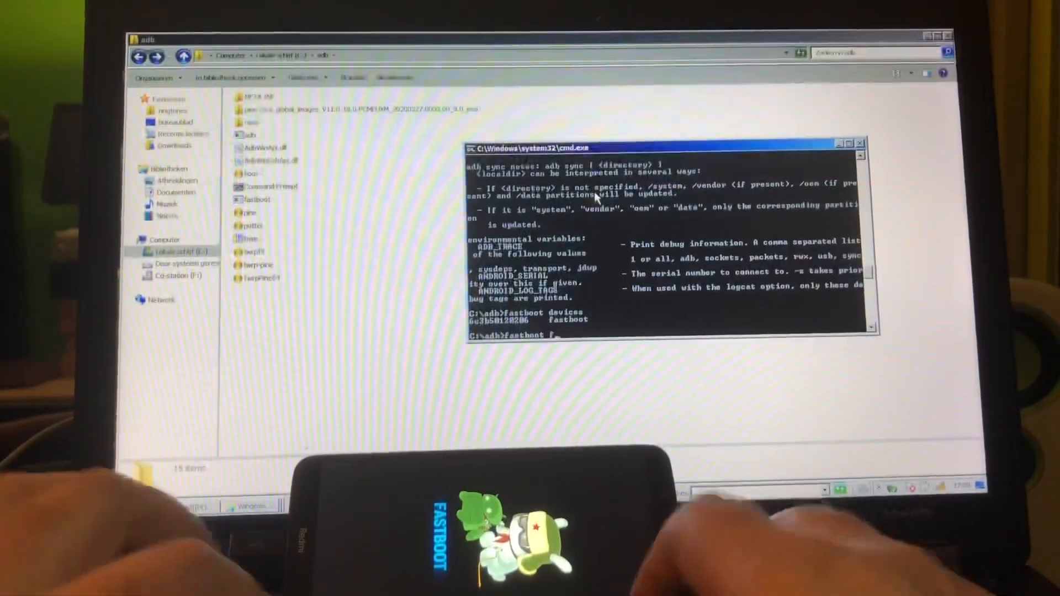
Step: Run 'fastboot flash recovery TwrpPine64.img' and let it finish successfully
text(flash recovery Twrp)
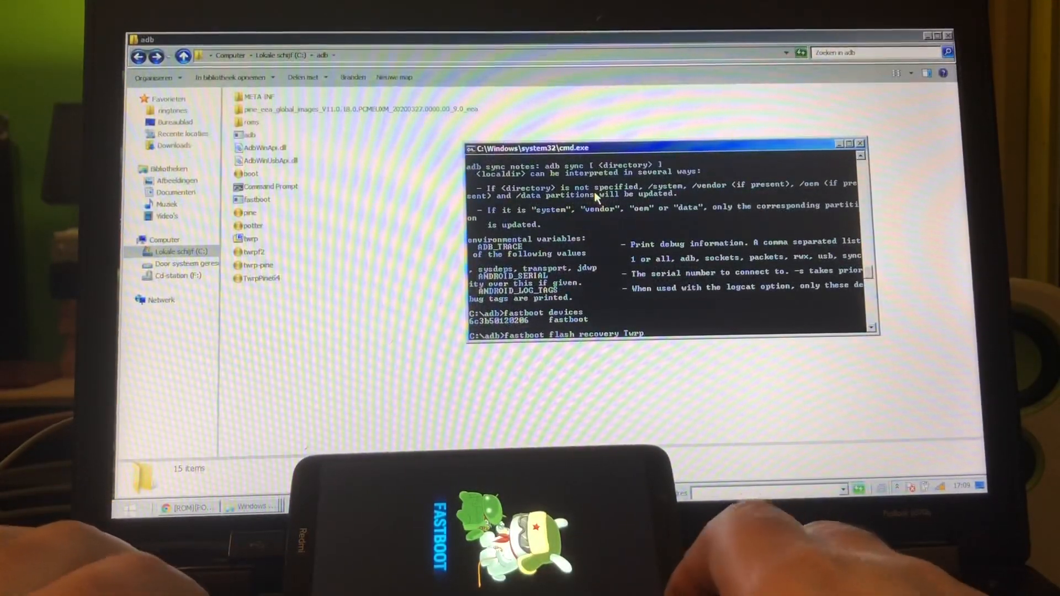
text(Pine64.im)
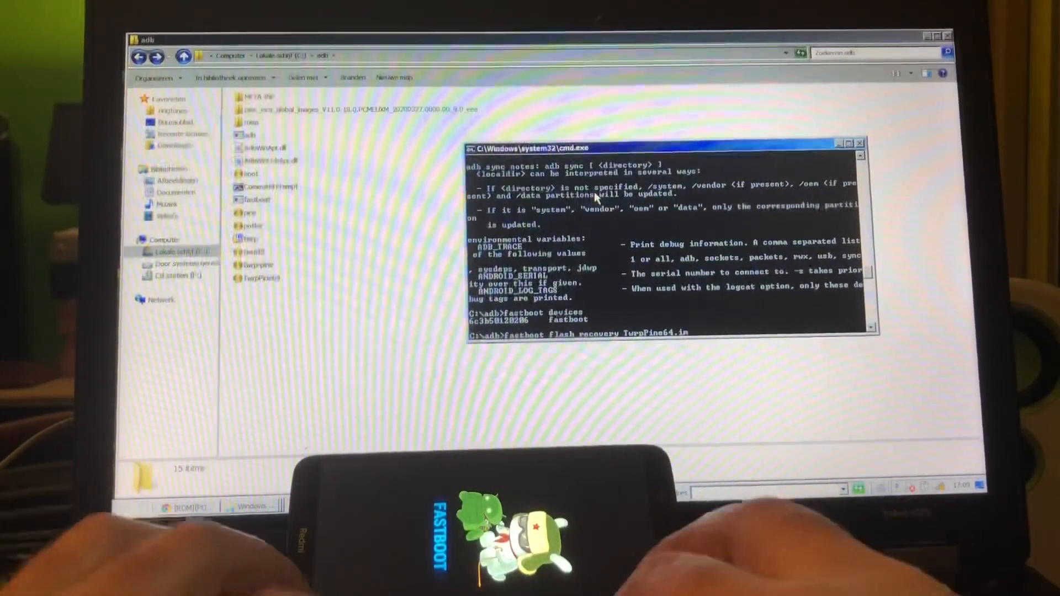
key(Return)
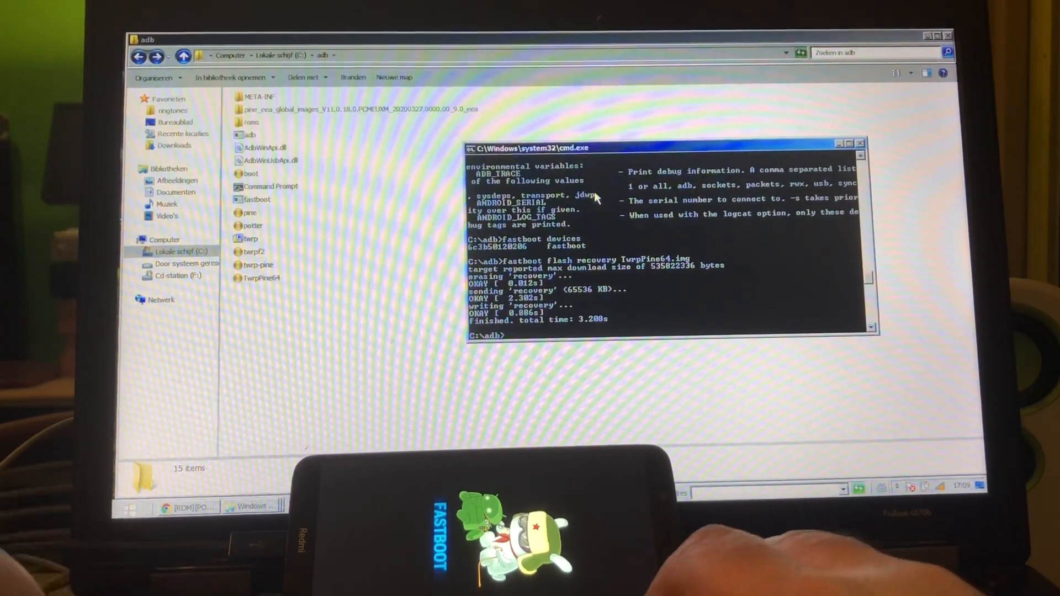
text(fast)
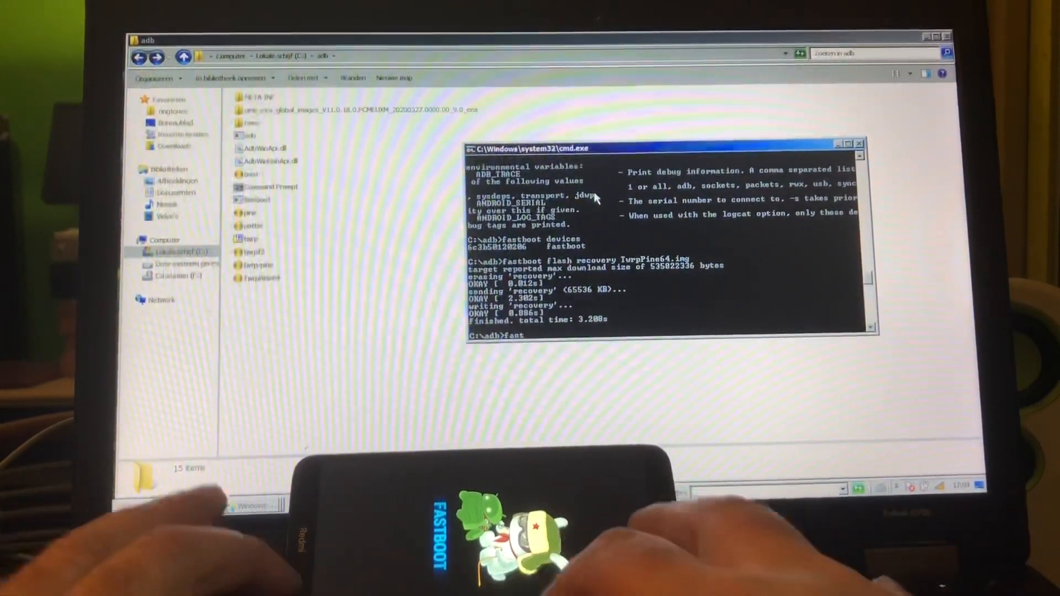